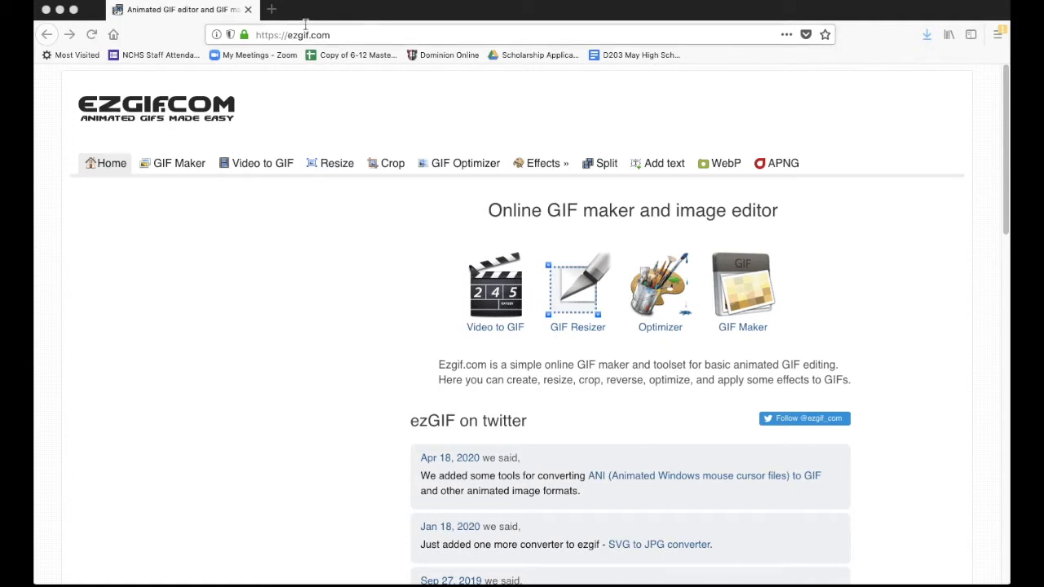
mouse_move(297, 112)
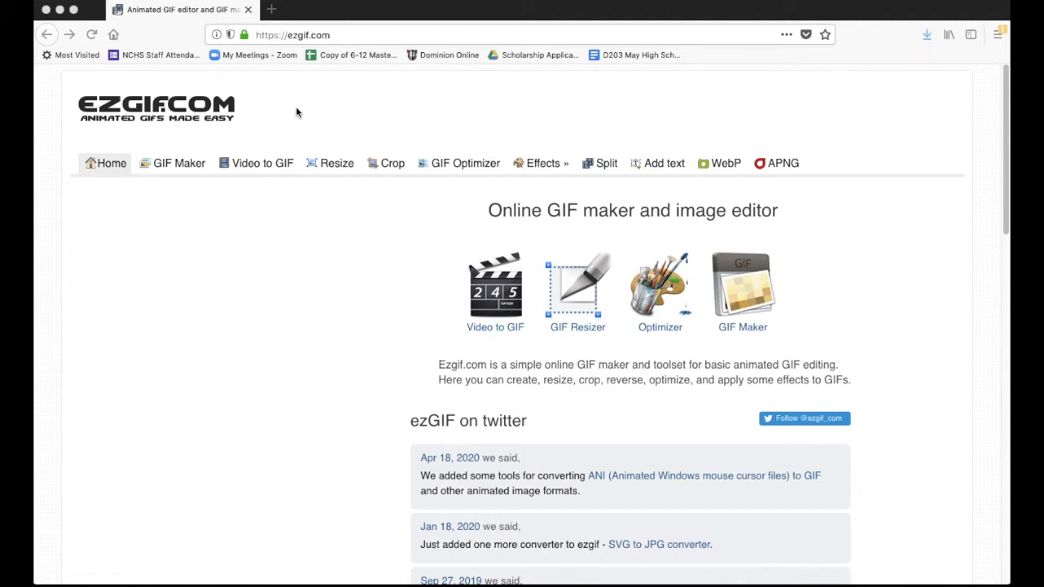
mouse_move(395, 150)
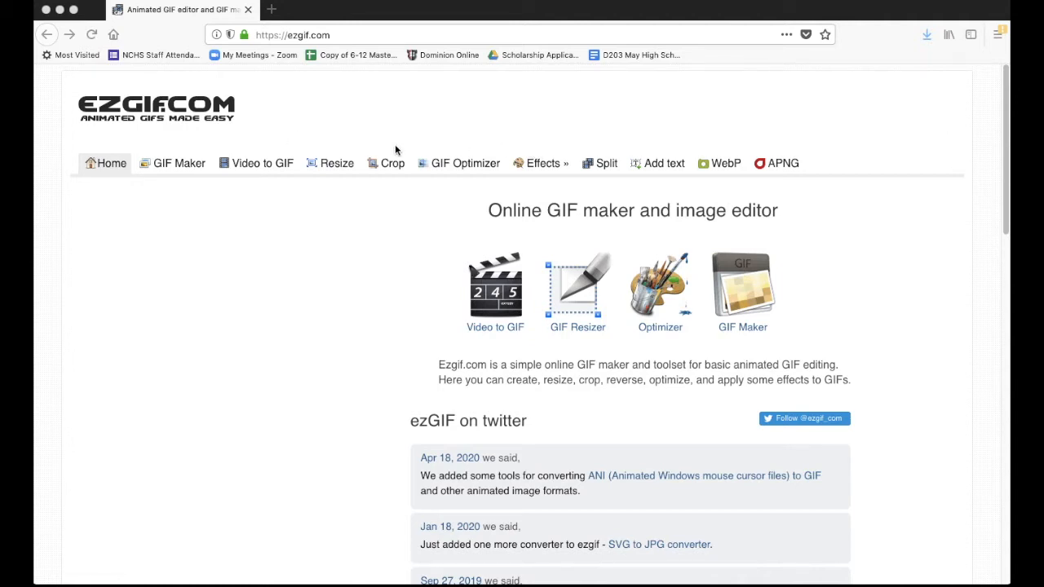
mouse_move(402, 133)
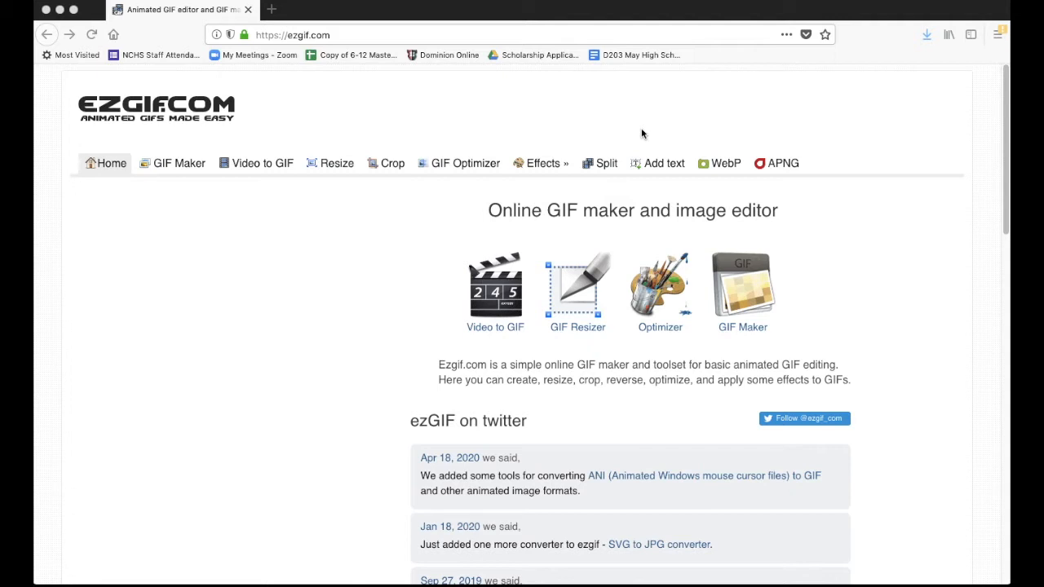
mouse_move(631, 133)
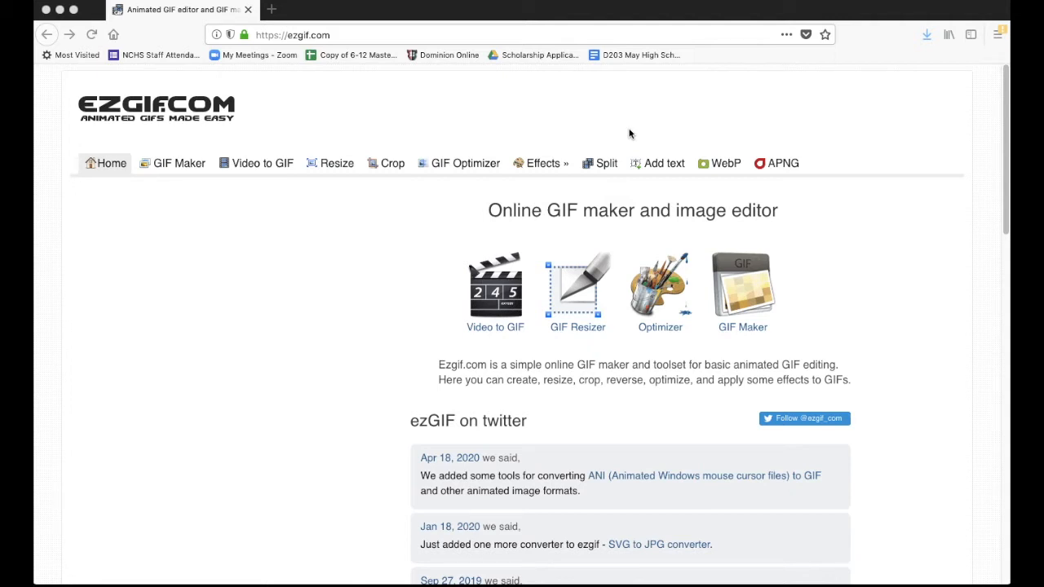
mouse_move(172, 169)
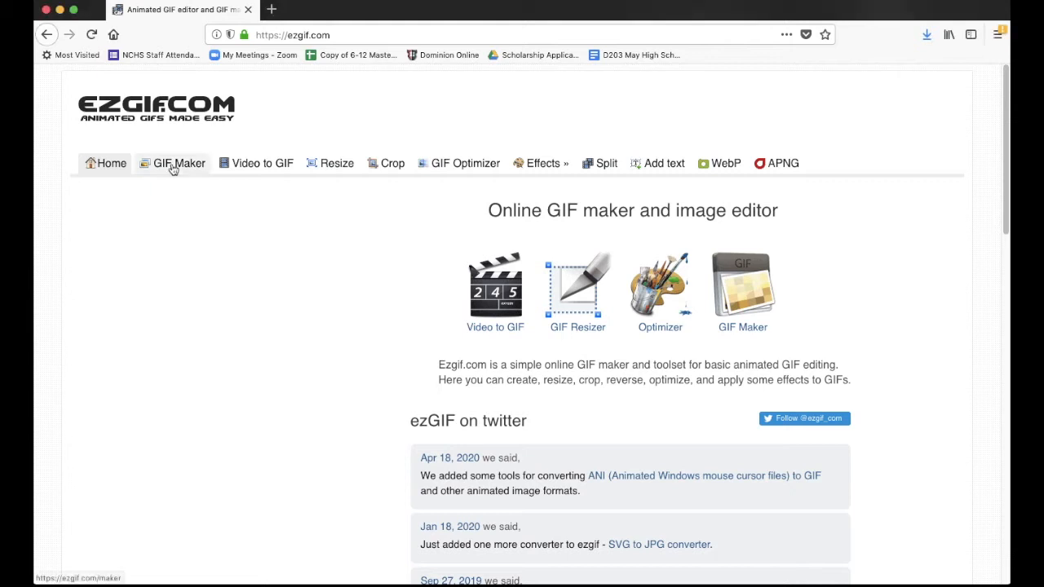
- Go to the GIF Maker page from ezgif.com's top navigation
left_click(179, 163)
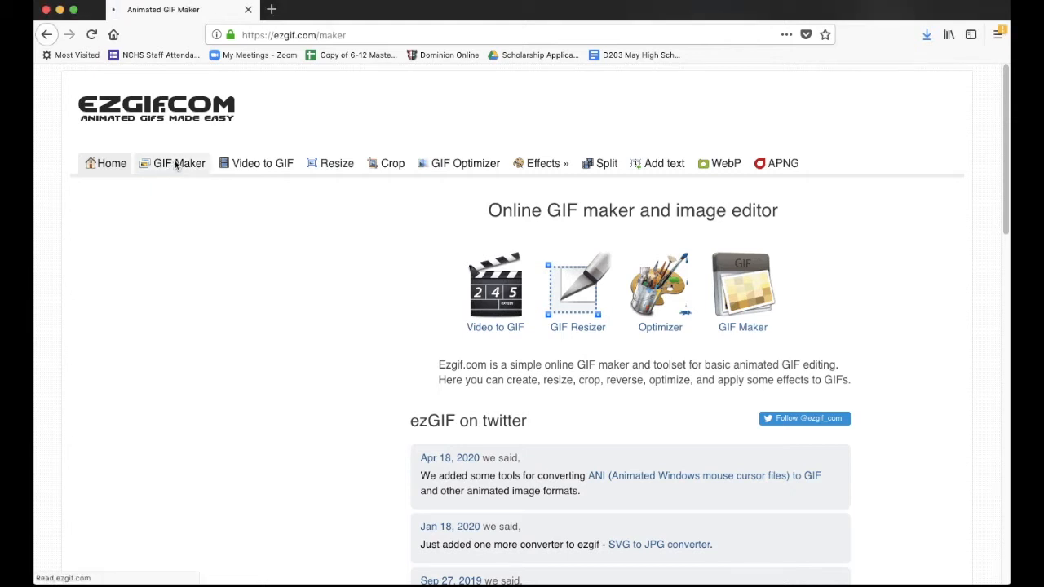
left_click(179, 164)
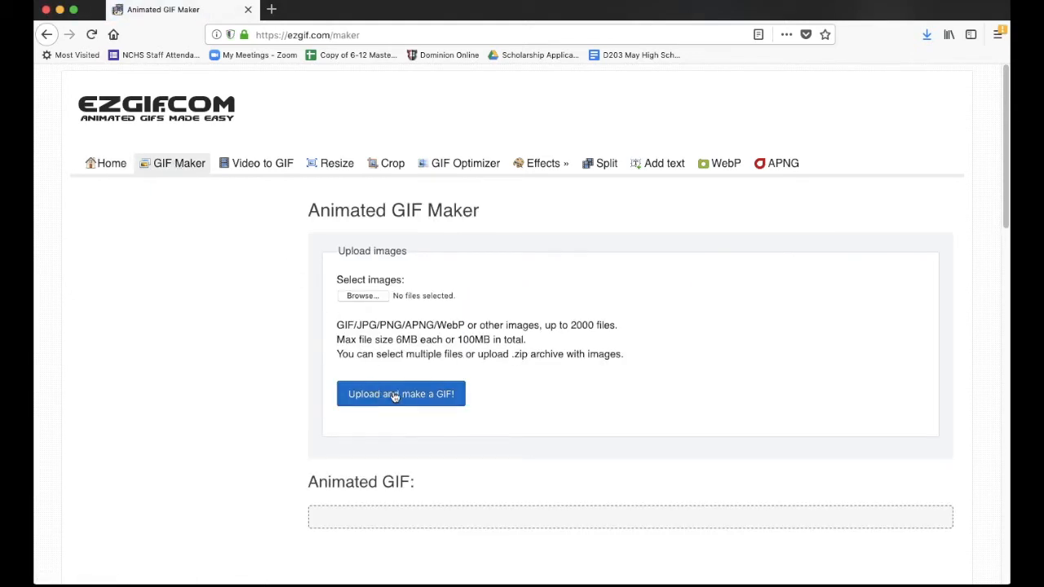
mouse_move(361, 296)
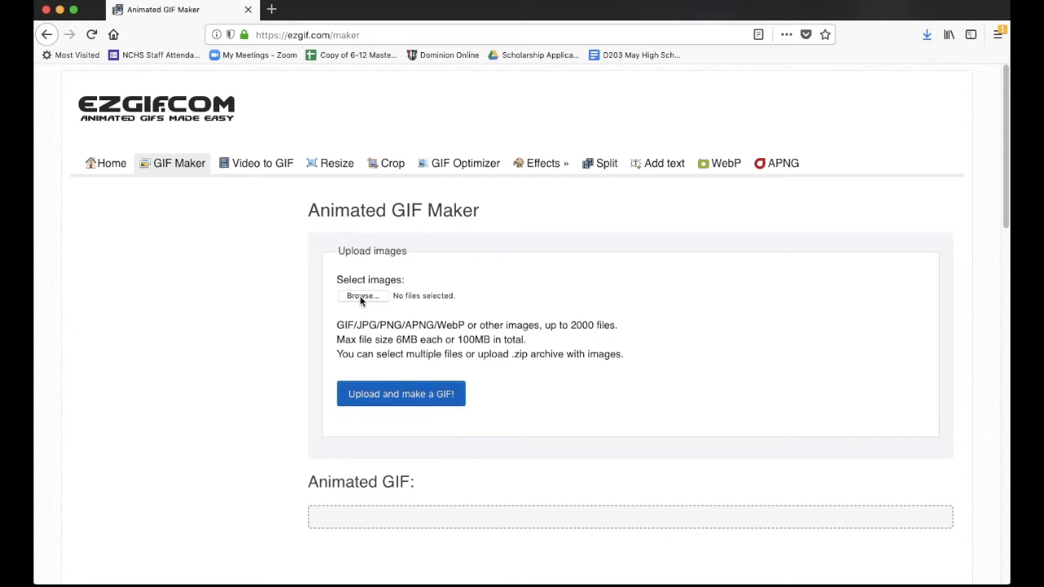
- Select DSC_0170.JPG through DSC_0175.JPG from the EZ_GIF folder for upload
left_click(361, 296)
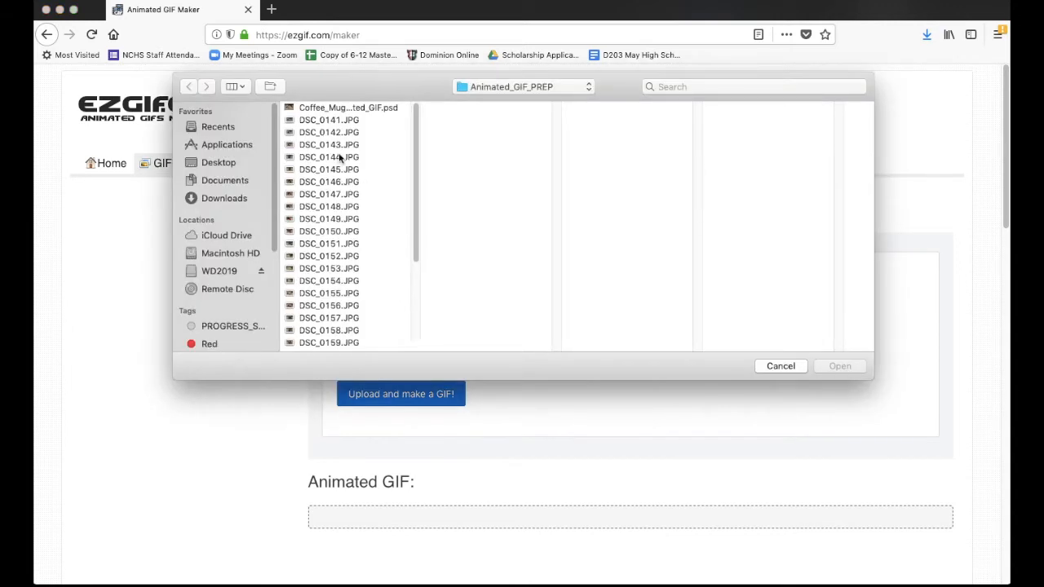
scroll("down", 3)
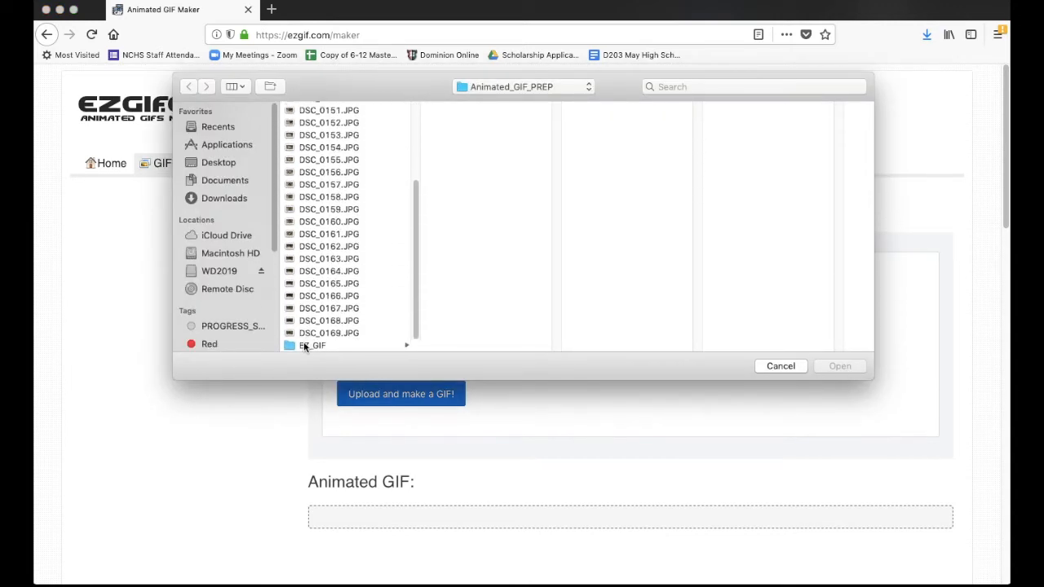
left_click(312, 345)
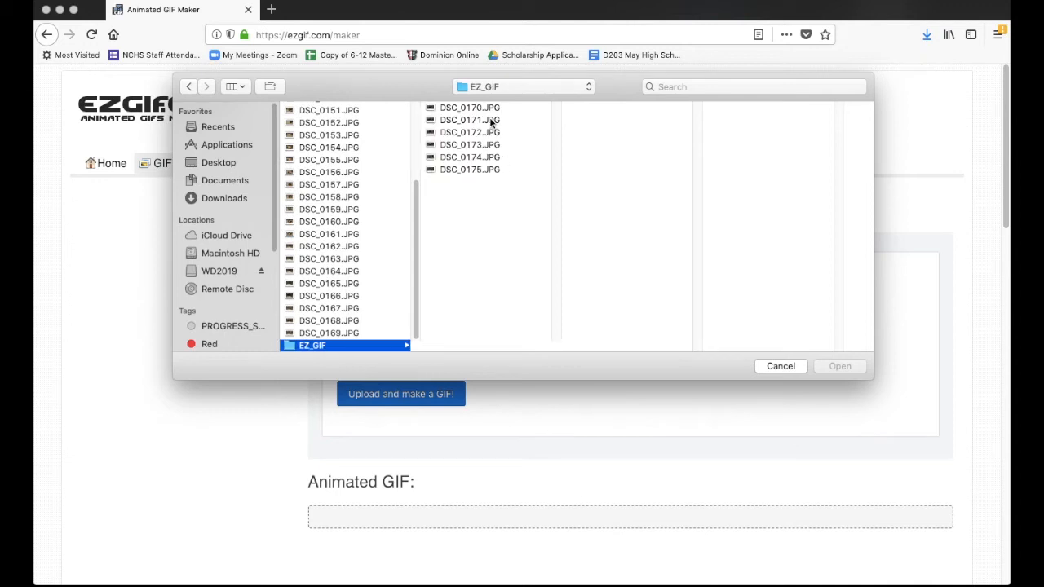
left_click(469, 107)
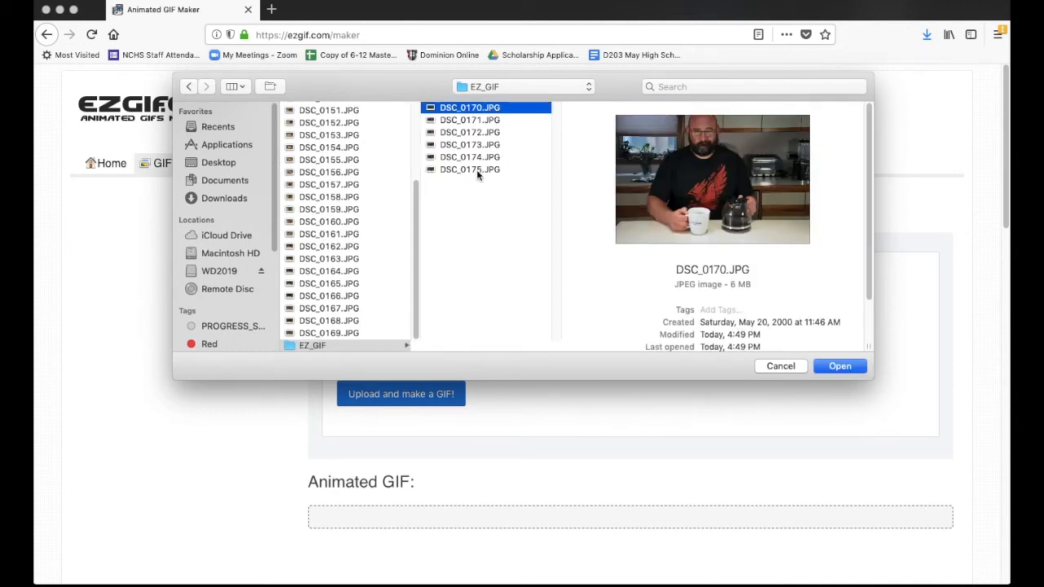
left_click(472, 169)
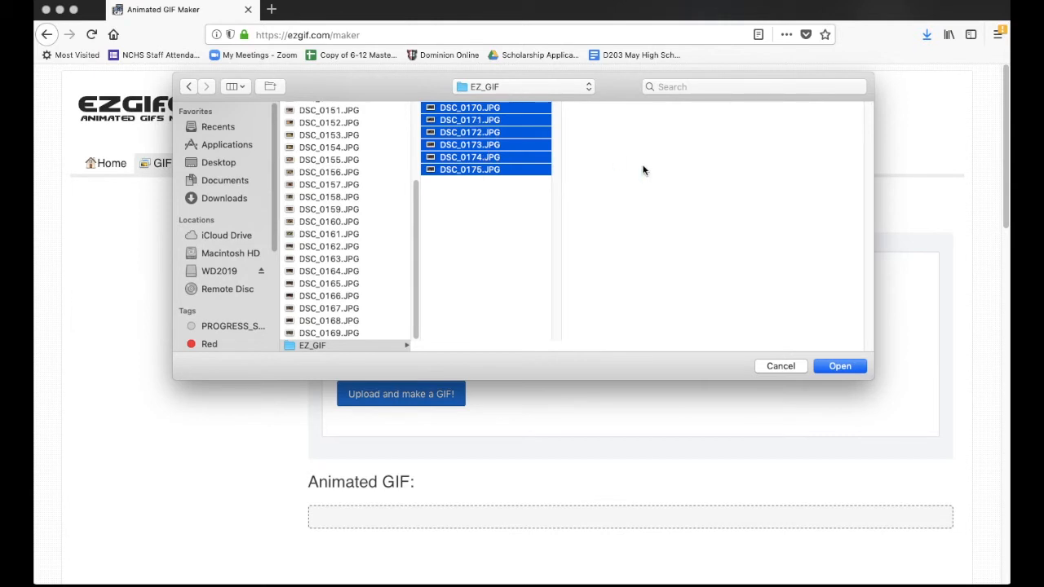
left_click(840, 365)
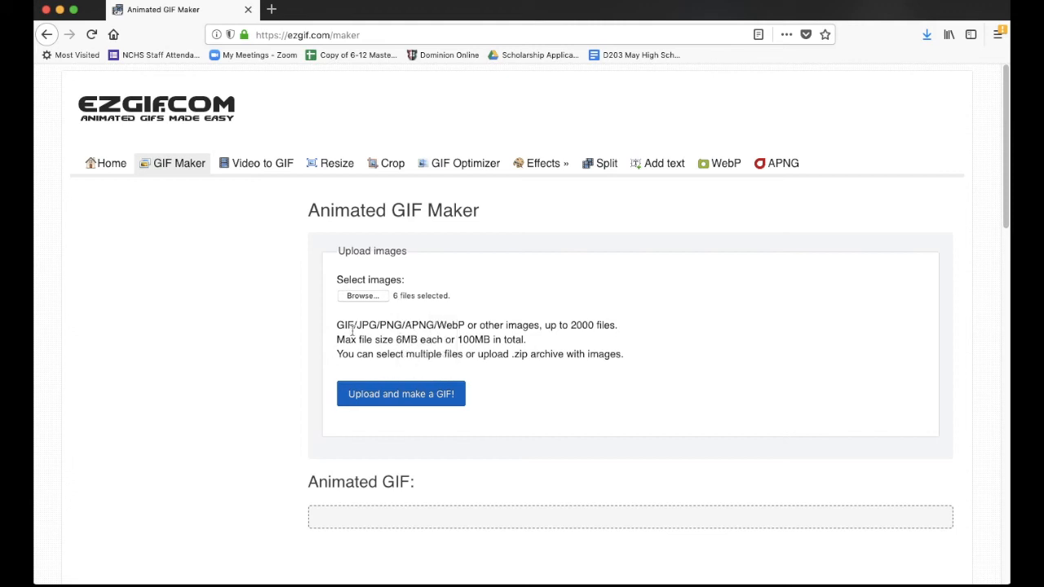
mouse_move(515, 321)
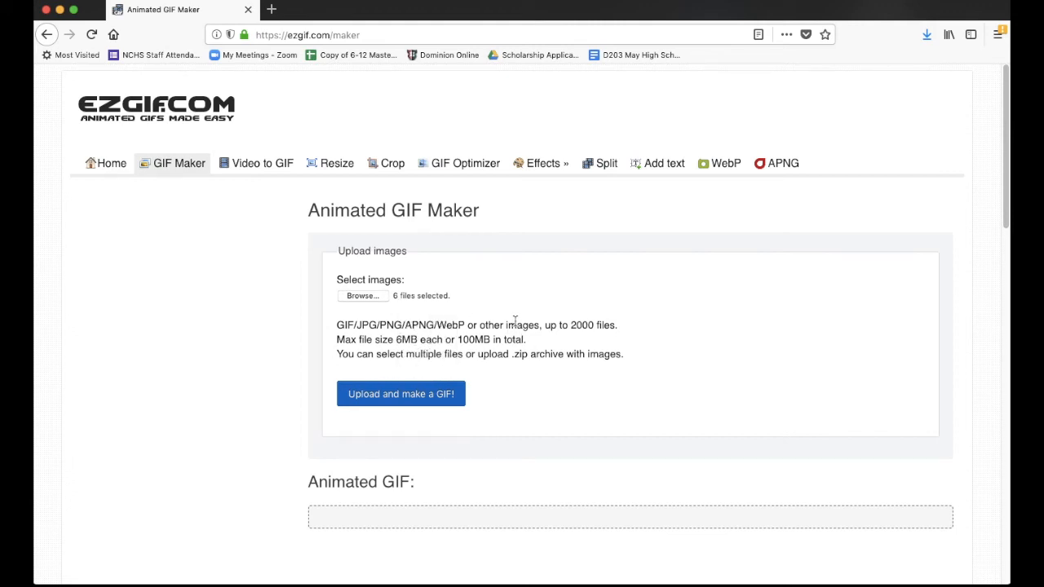
mouse_move(566, 331)
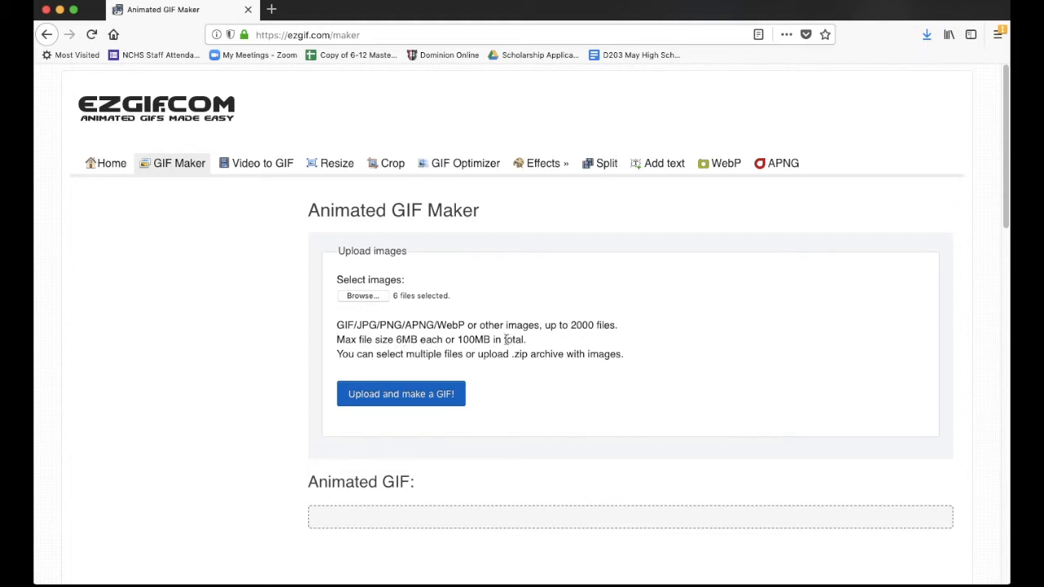
mouse_move(484, 339)
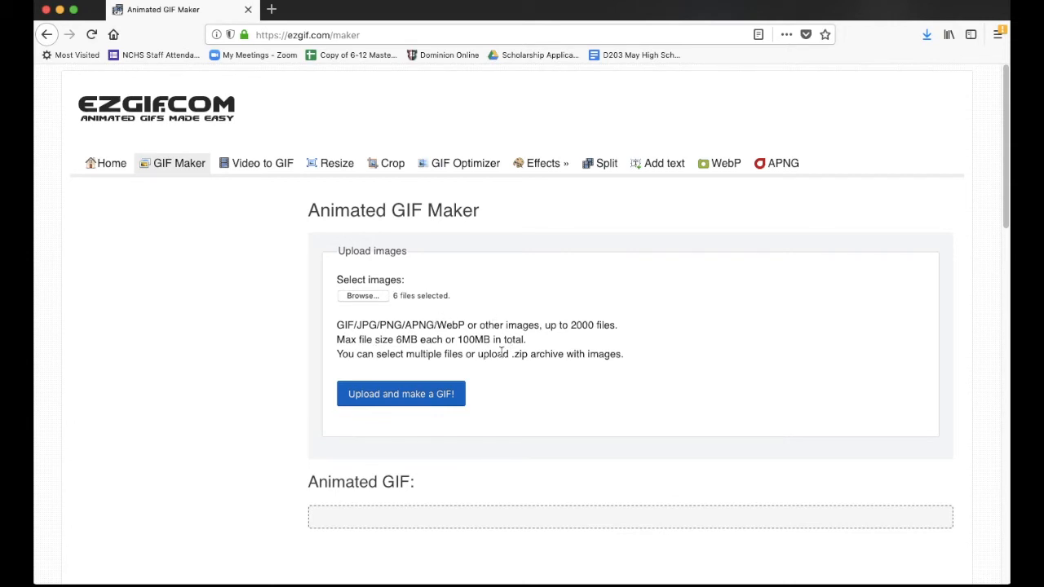
mouse_move(460, 325)
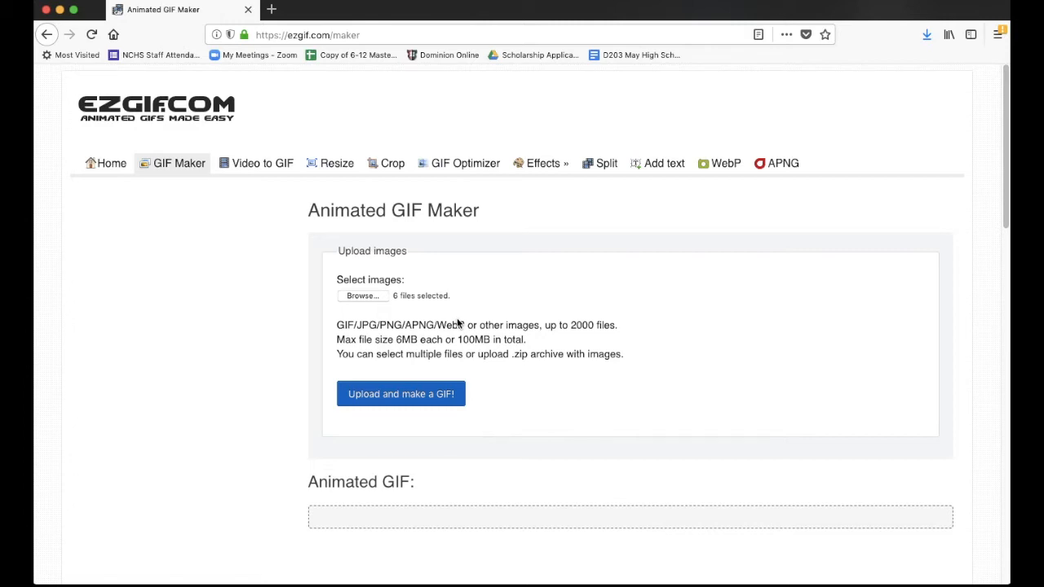
- Start uploading the six selected photos with 'Upload and make a GIF!'
left_click(400, 394)
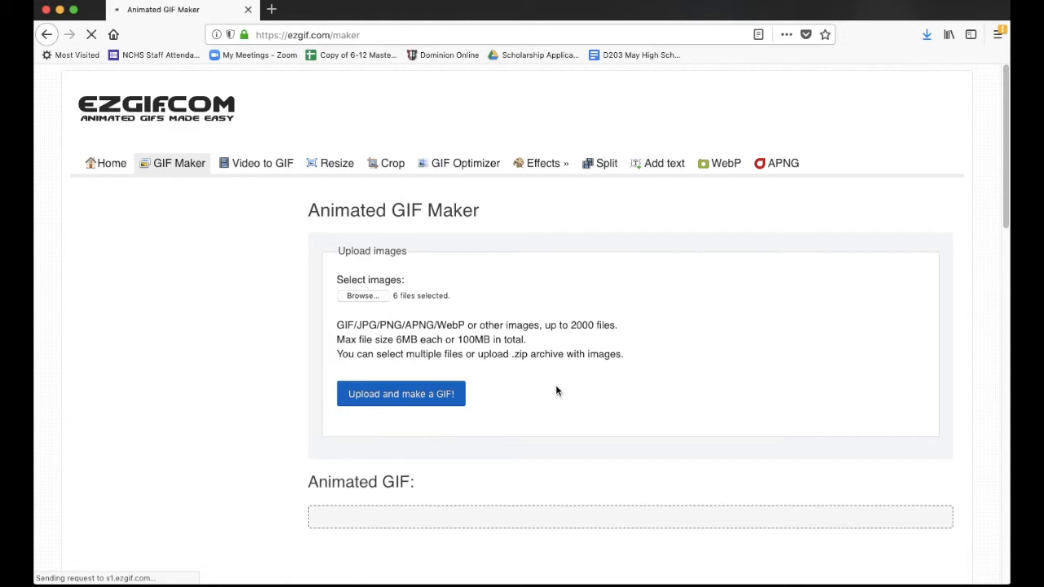
left_click(401, 394)
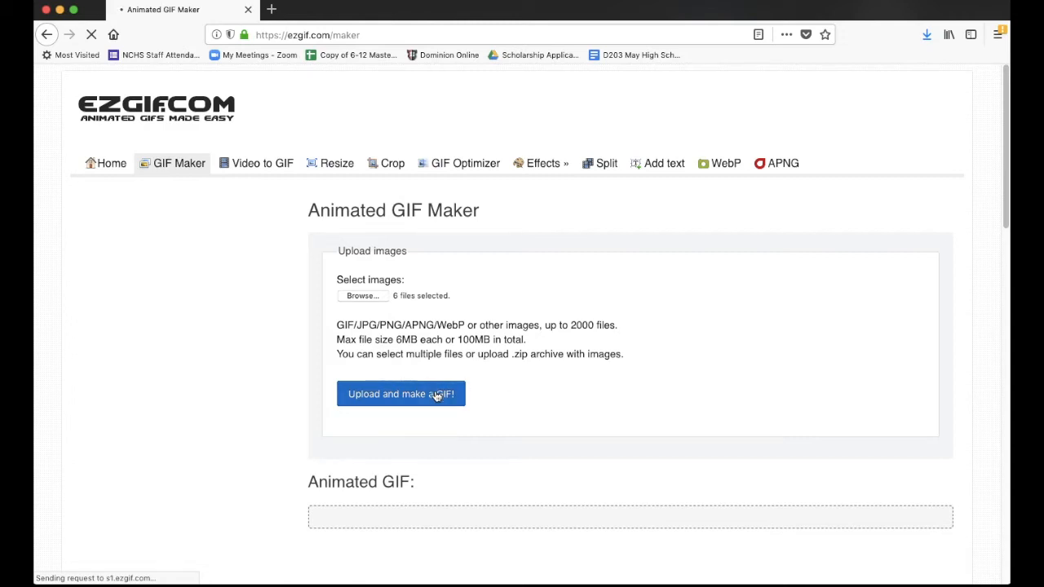
mouse_move(542, 400)
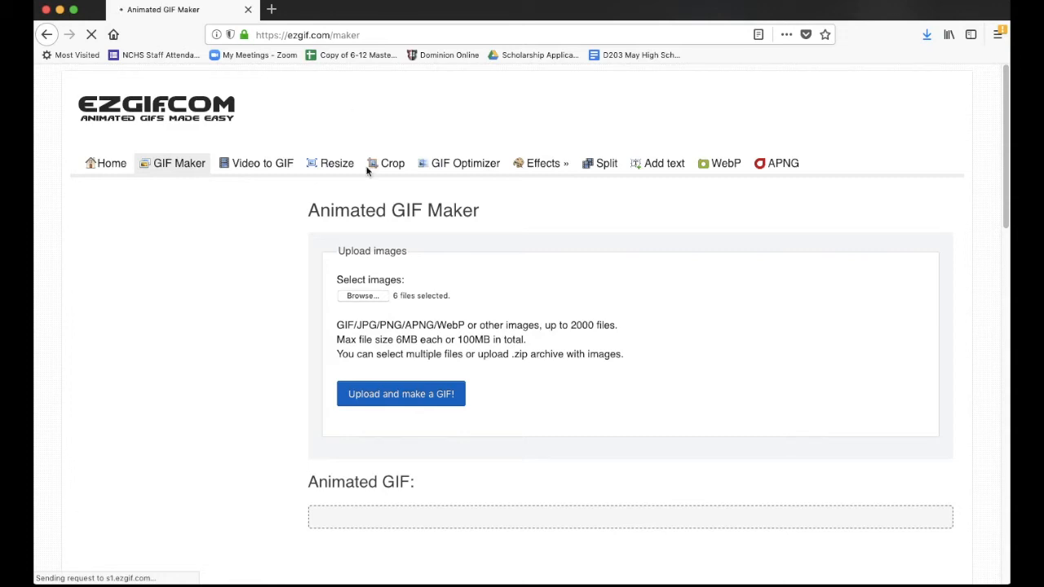
mouse_move(112, 33)
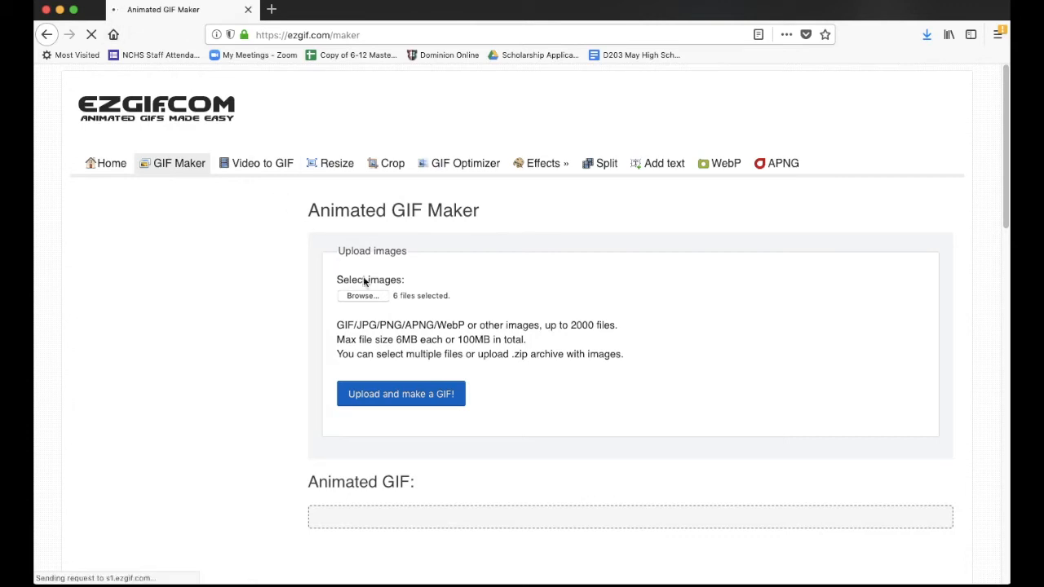
mouse_move(492, 296)
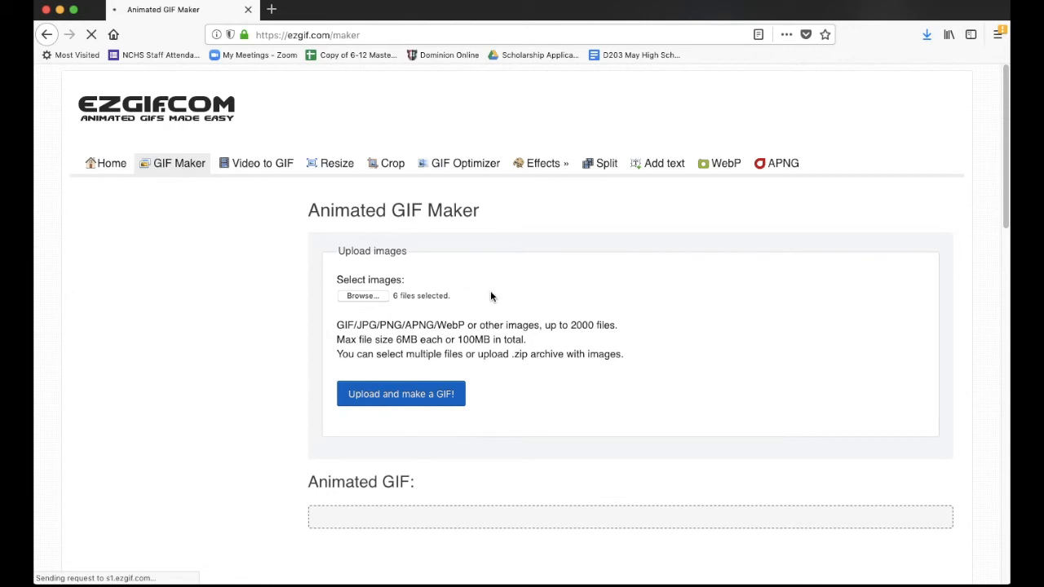
left_click(401, 393)
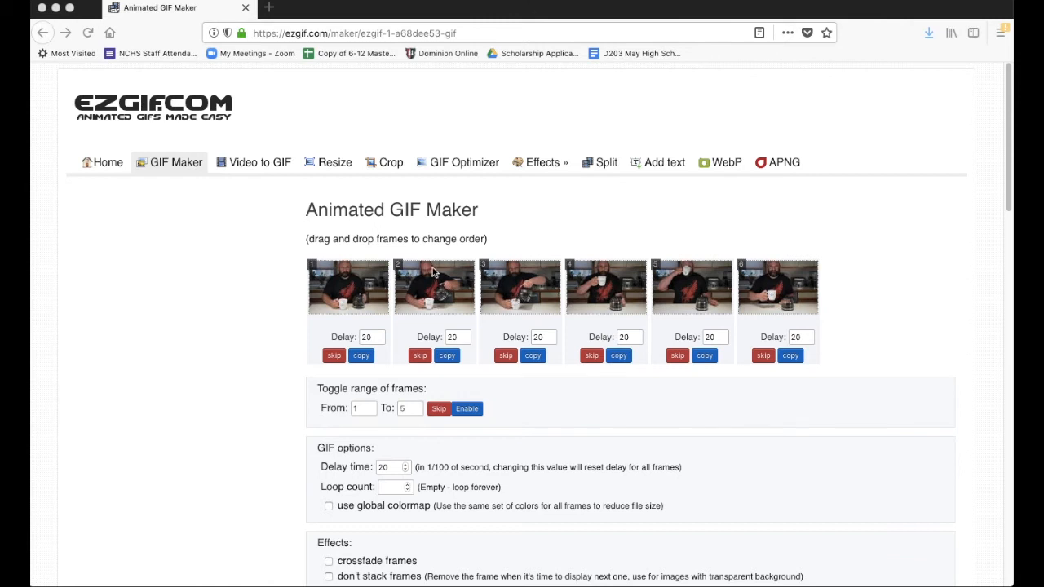
mouse_move(390, 319)
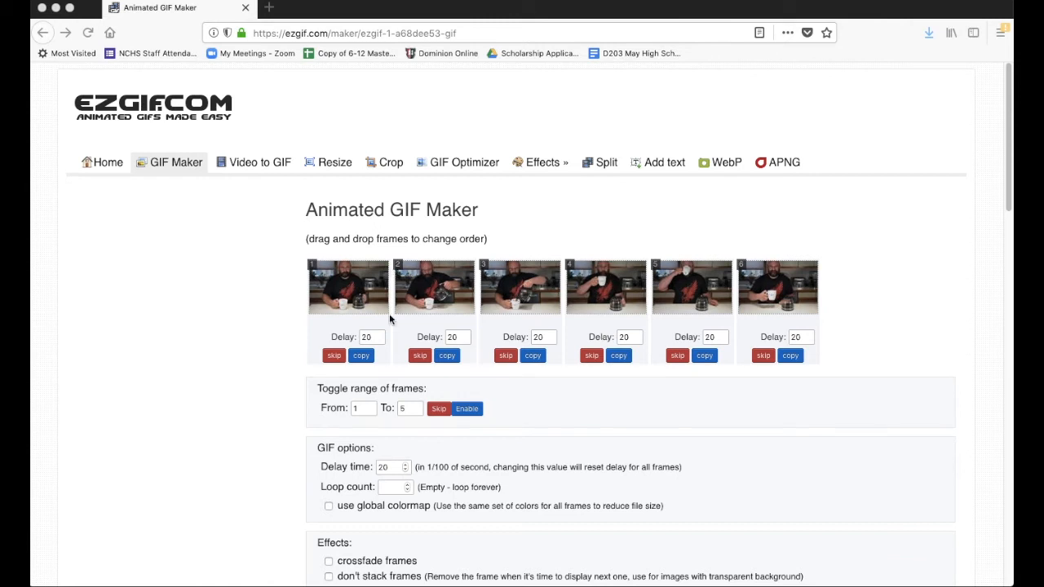
mouse_move(330, 307)
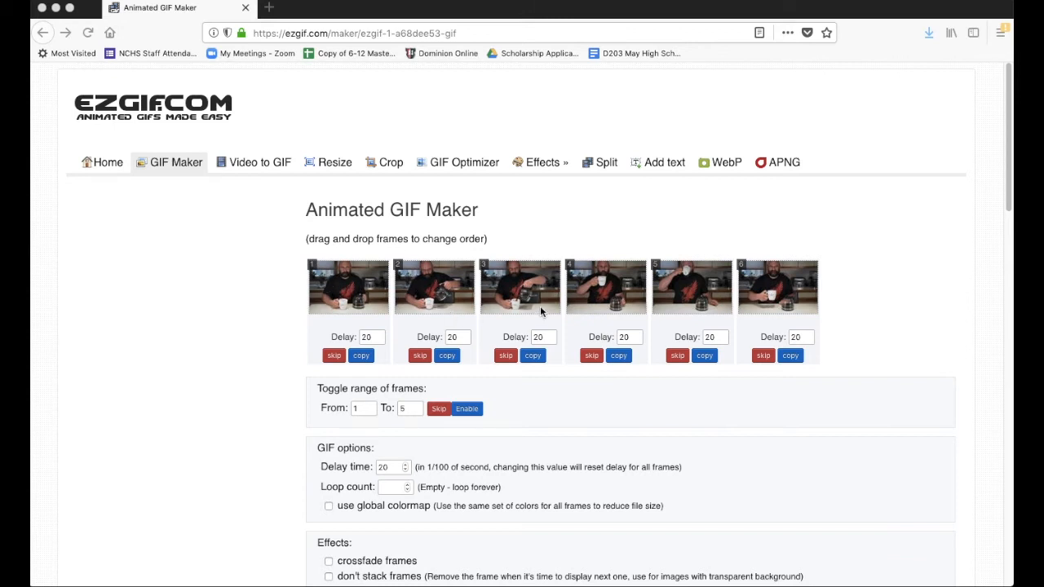
mouse_move(709, 280)
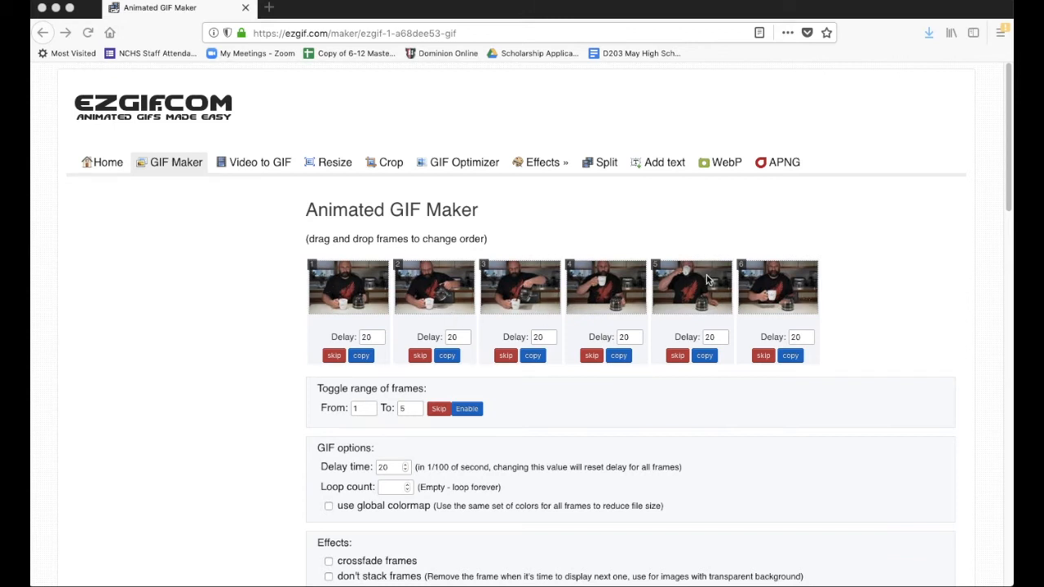
mouse_move(677, 271)
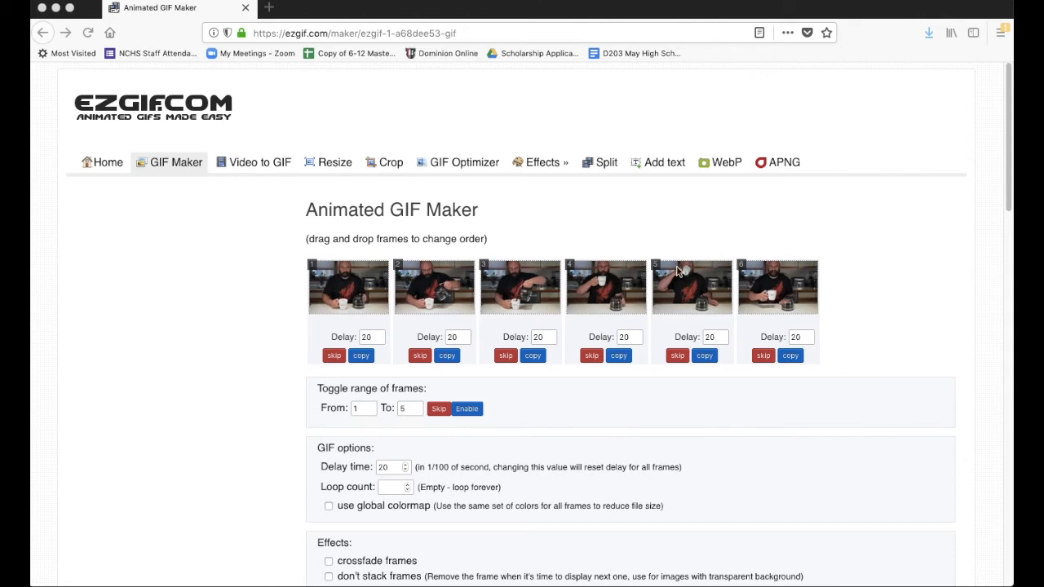
mouse_move(465, 273)
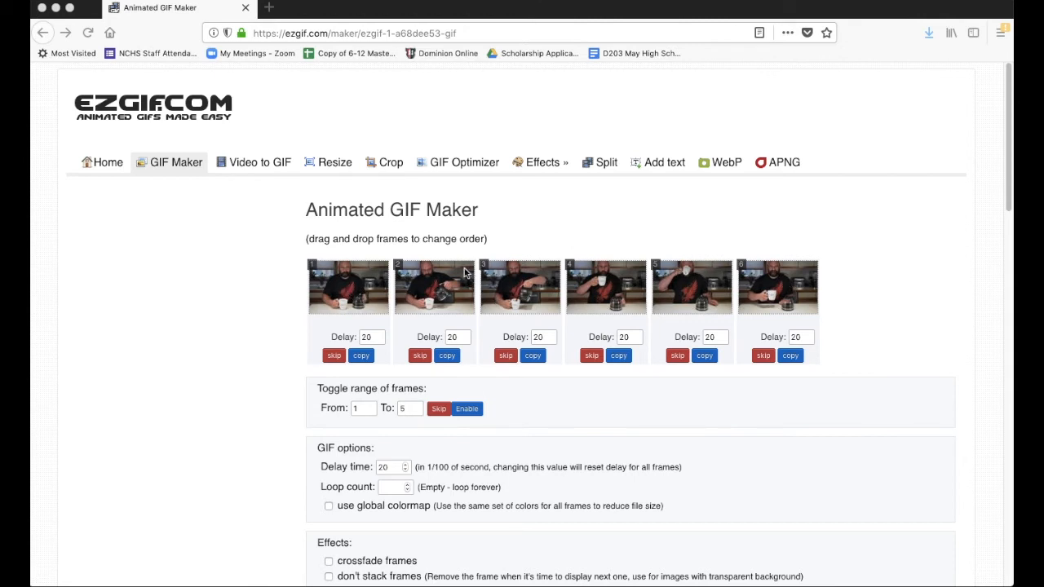
mouse_move(542, 287)
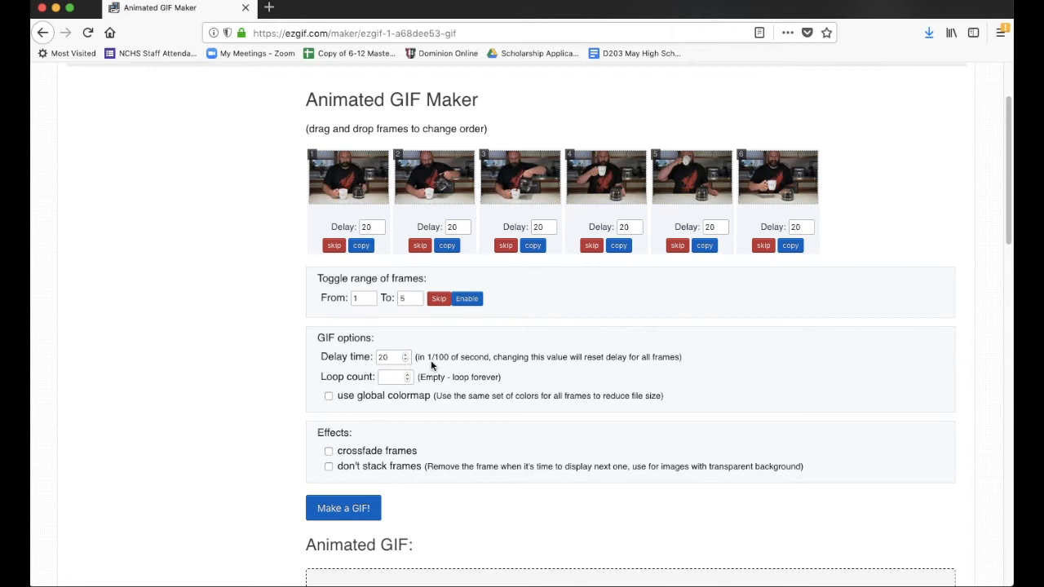
mouse_move(390, 496)
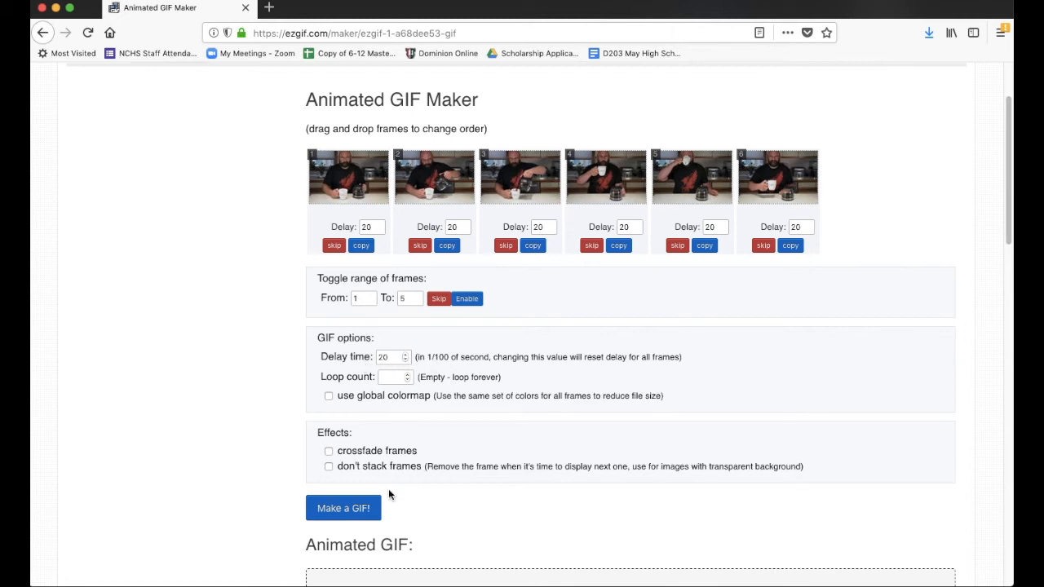
mouse_move(337, 530)
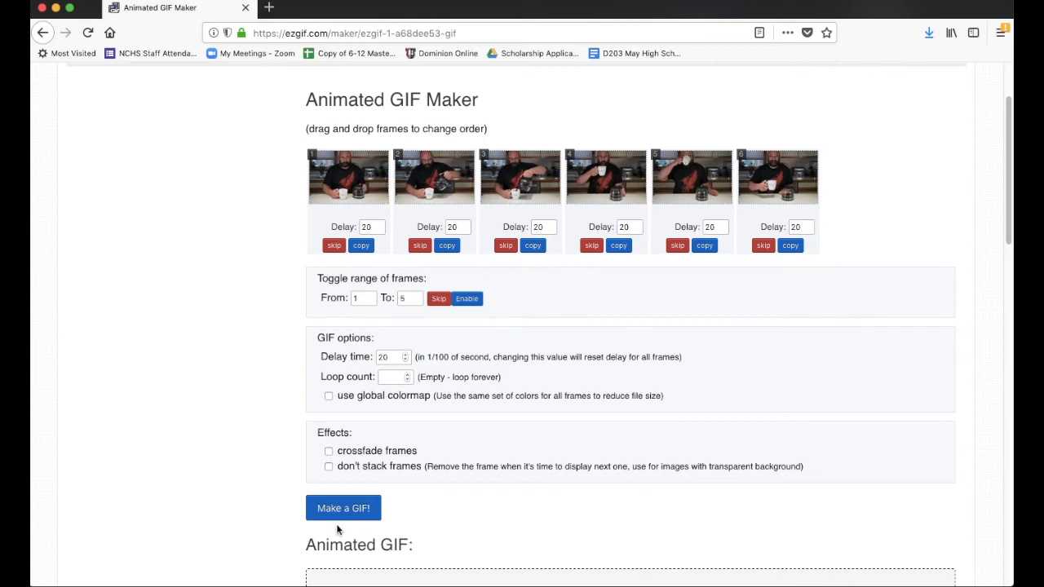
mouse_move(367, 390)
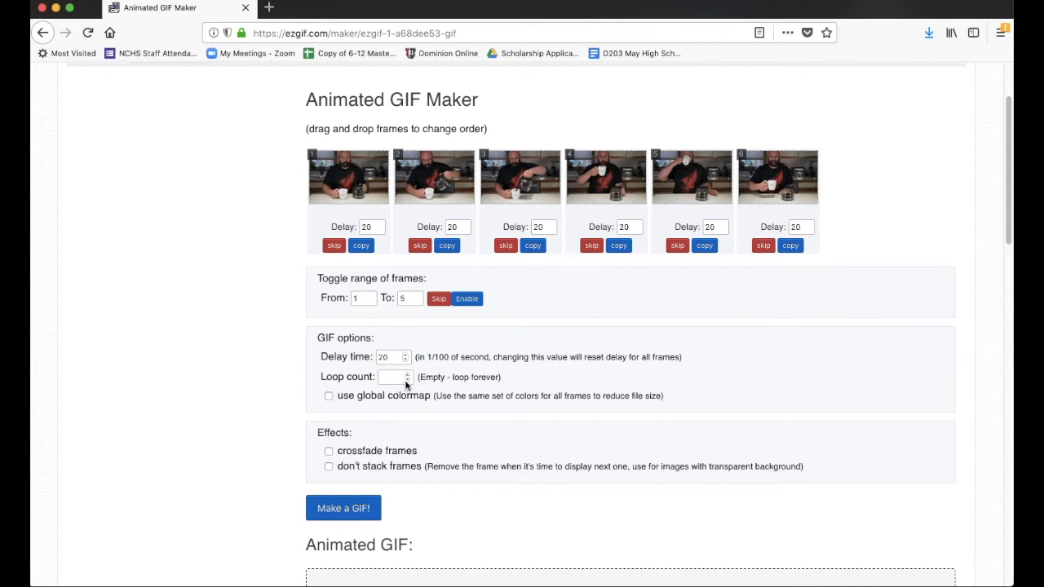
mouse_move(408, 385)
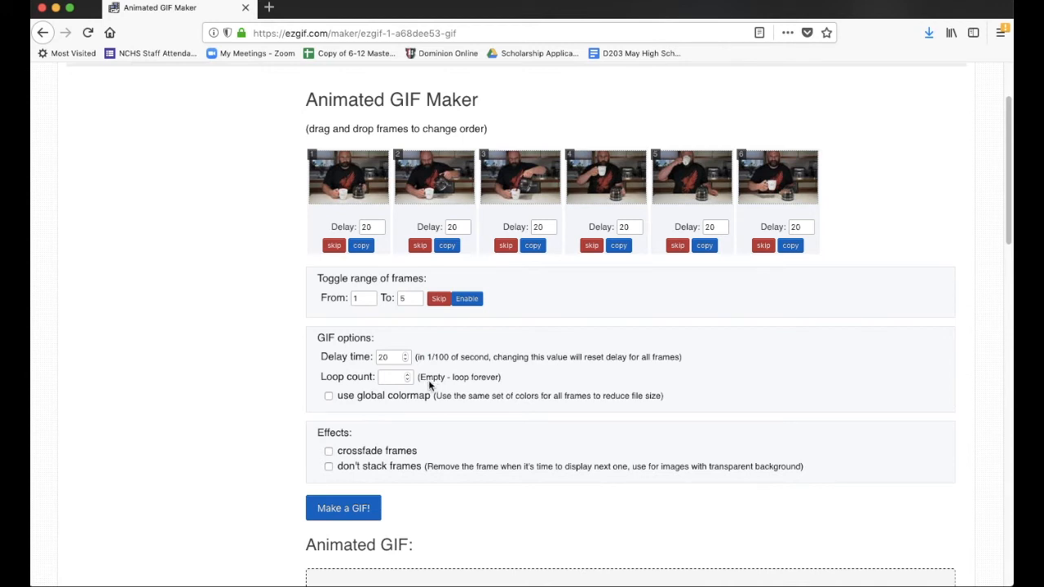
mouse_move(495, 391)
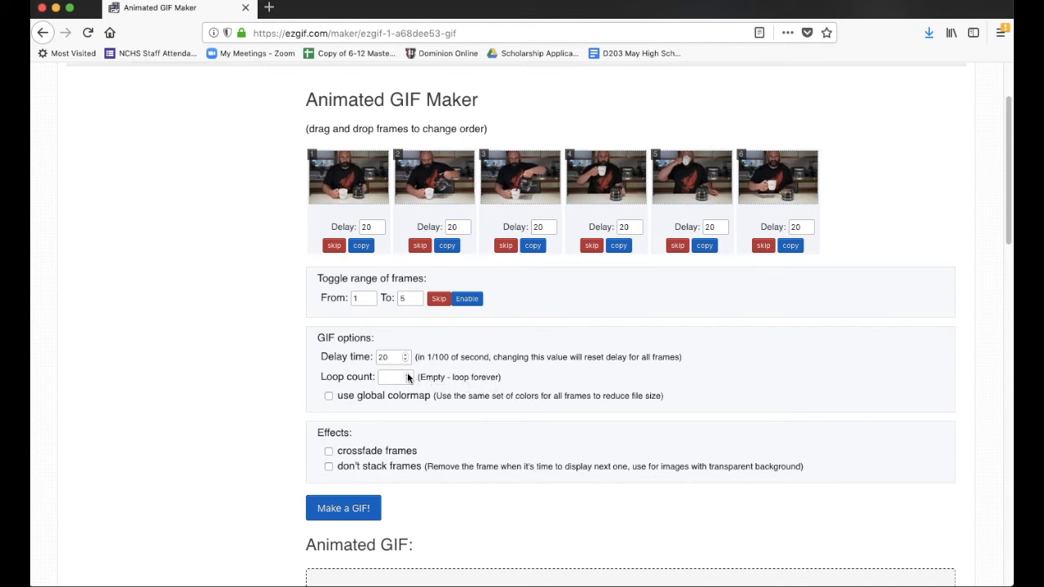
type("3")
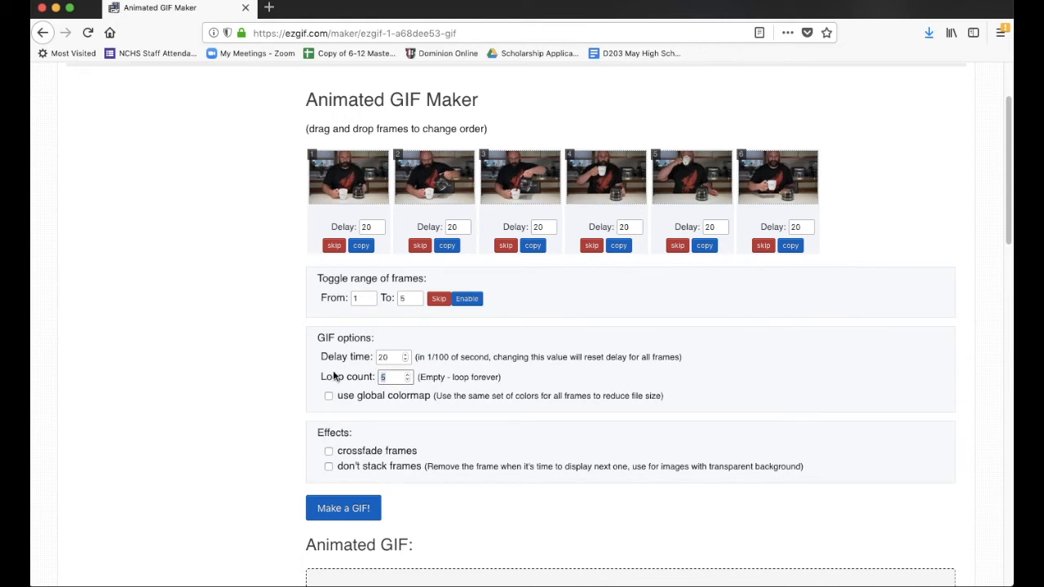
left_click(392, 377)
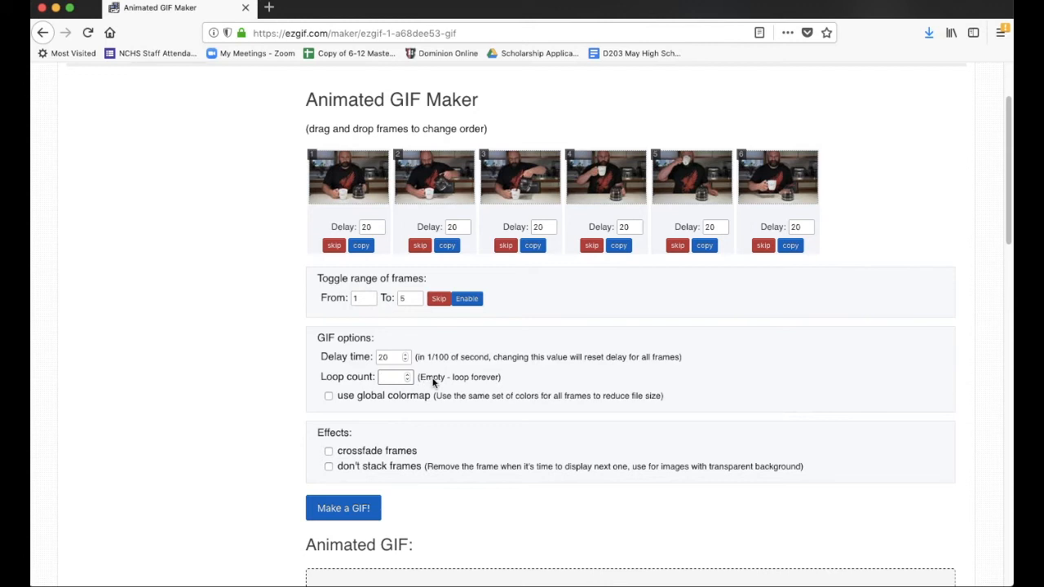
scroll("down", 3)
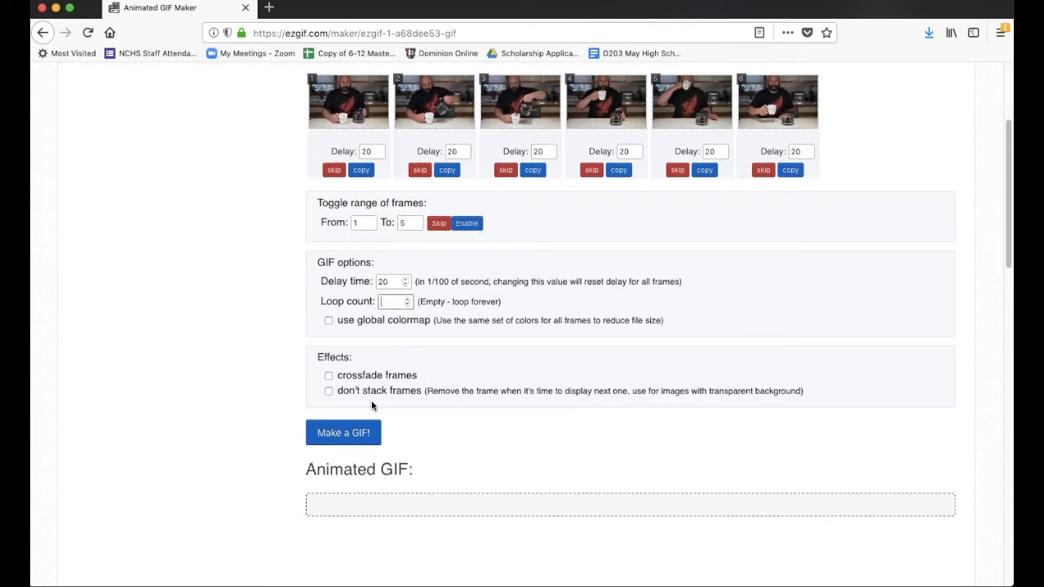
mouse_move(368, 382)
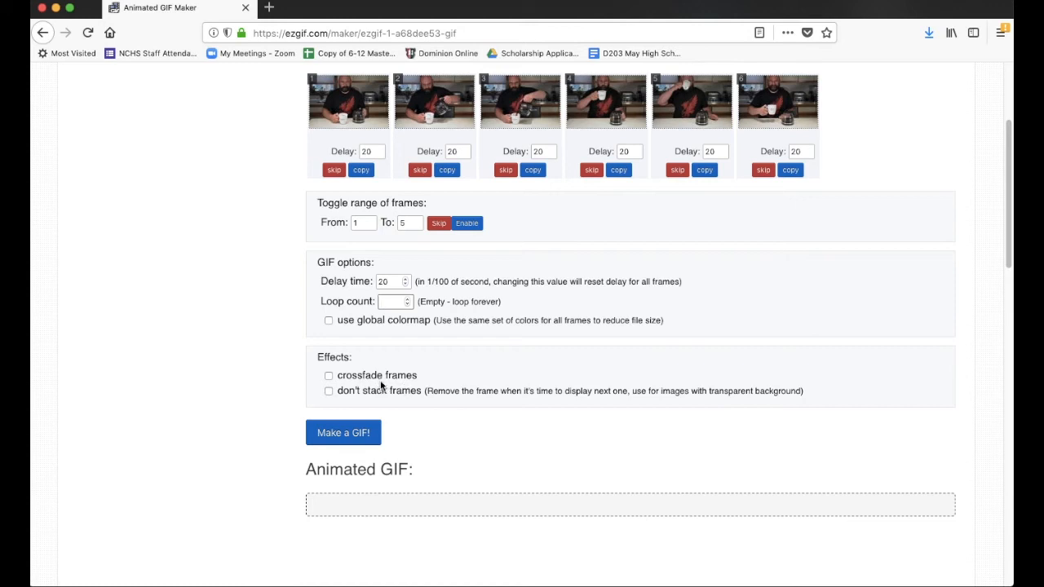
mouse_move(567, 358)
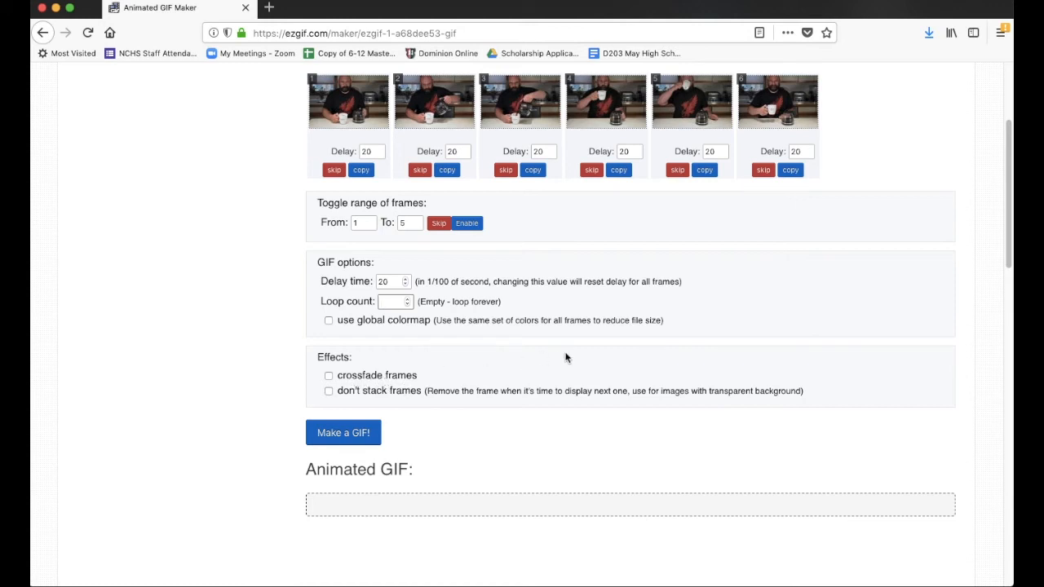
left_click(390, 302)
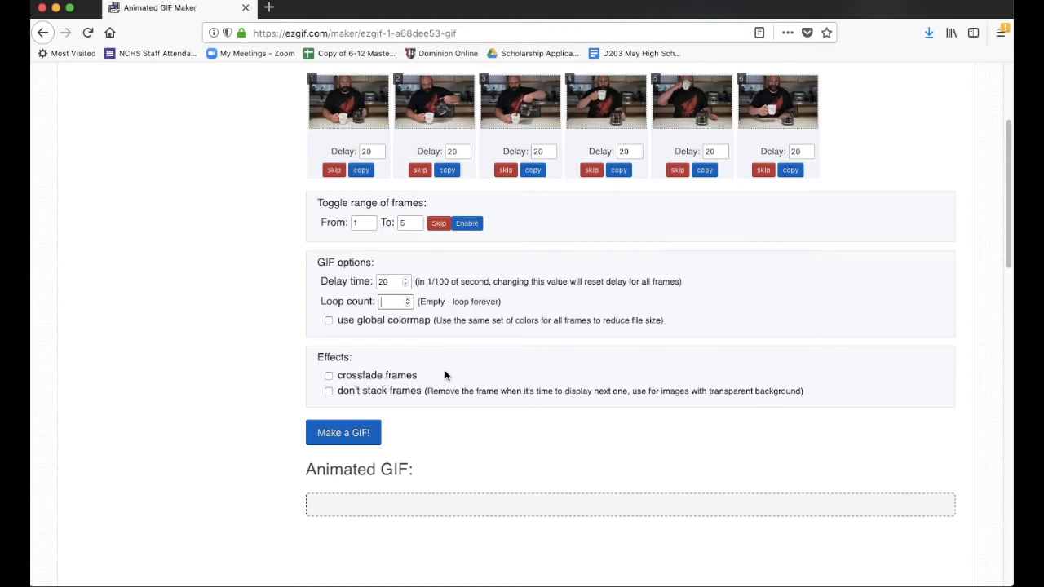
scroll("down", 3)
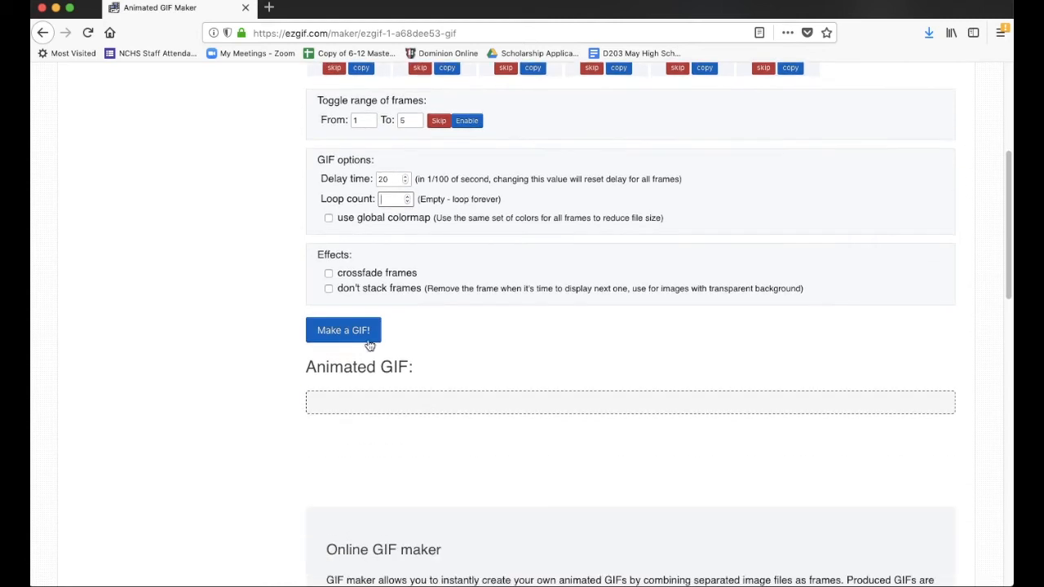
- Generate the 6-frame, 1200×797 GIF and scroll down to its preview
left_click(343, 330)
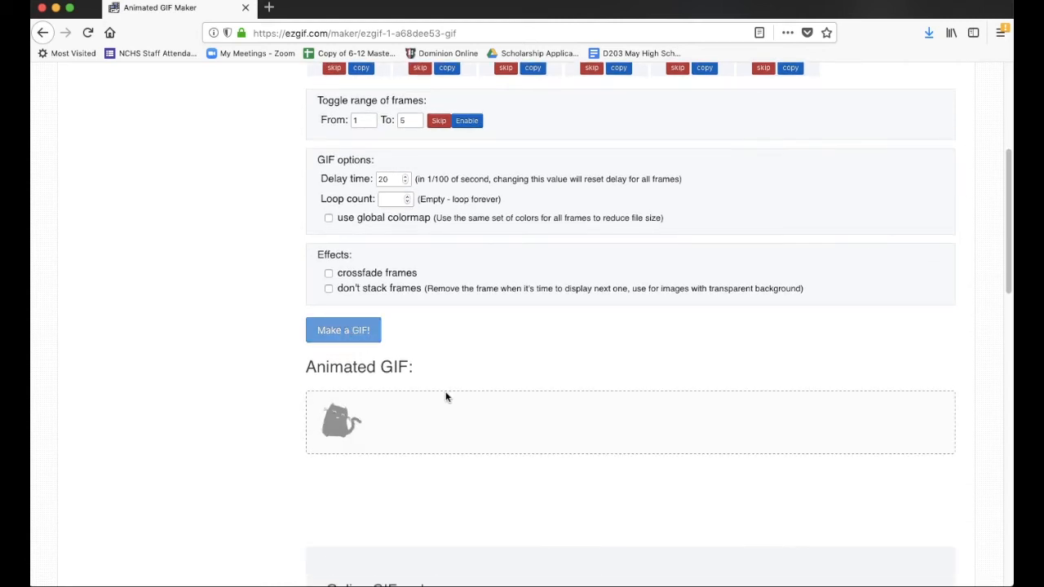
left_click(343, 329)
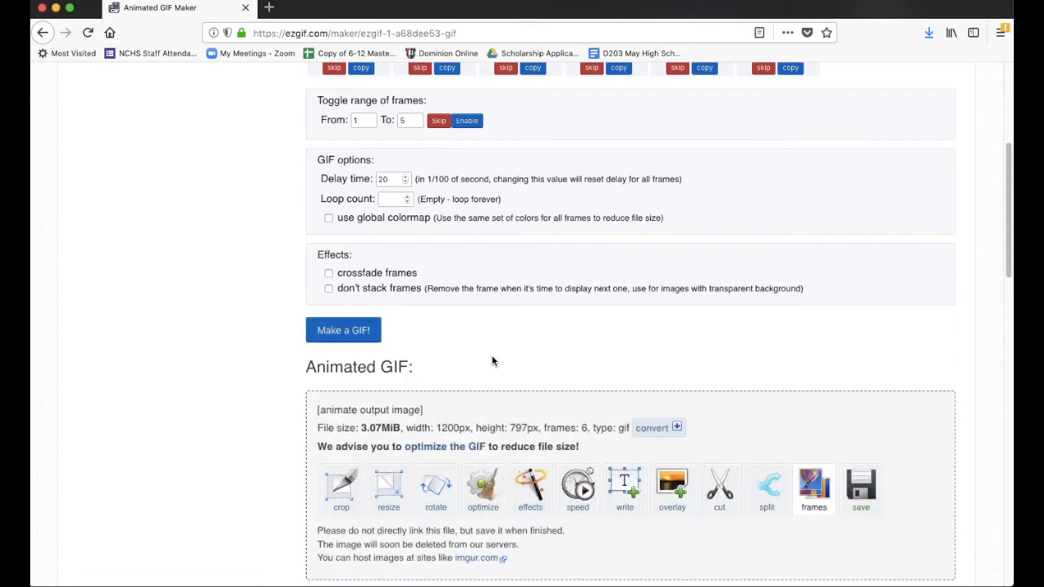
scroll("down", 3)
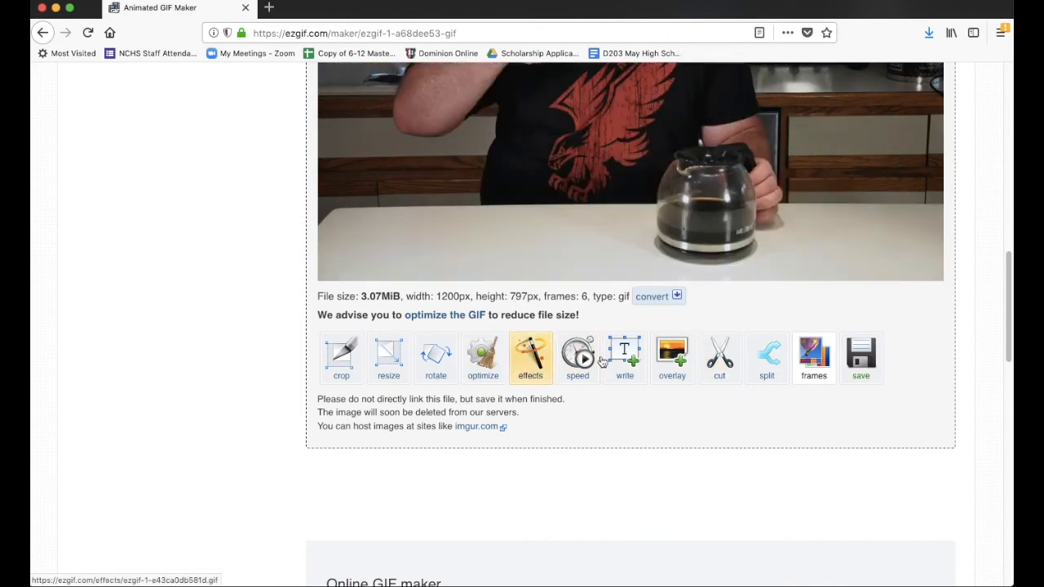
mouse_move(813, 353)
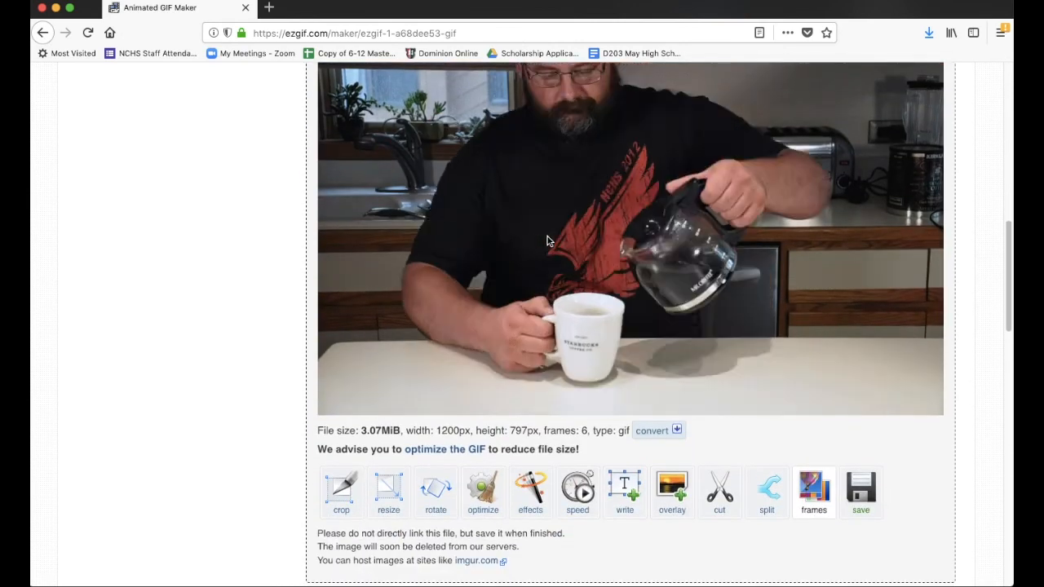
- Save the GIF as ezgif.com-gif-maker.gif, then open a new browser tab
left_click(860, 488)
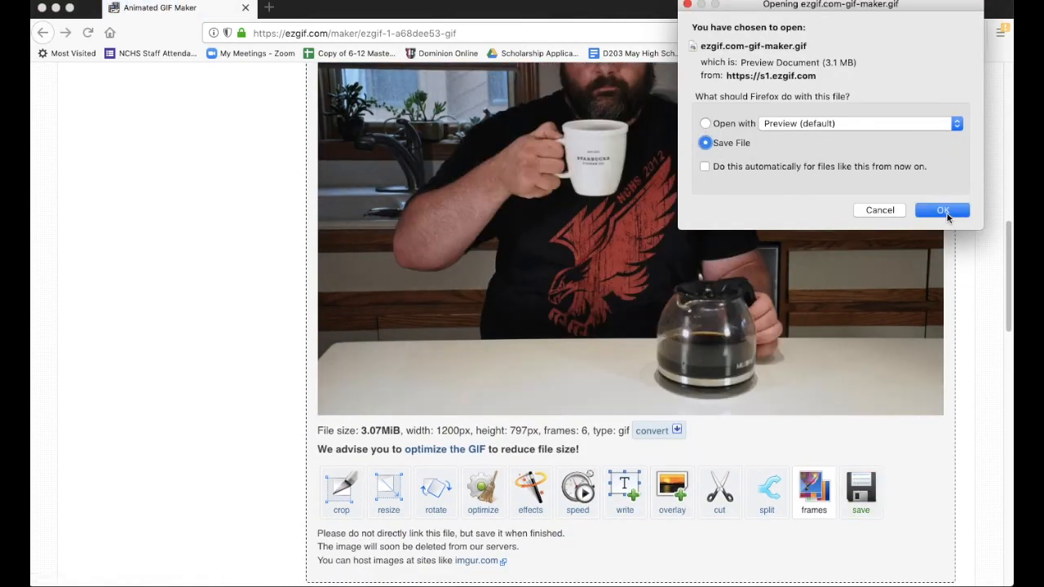
left_click(942, 210)
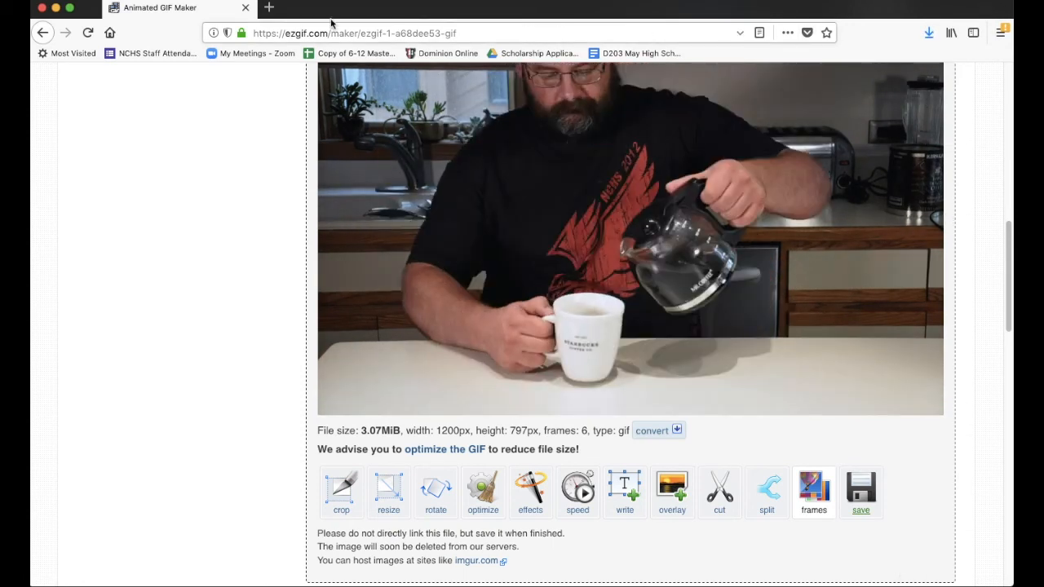
left_click(267, 7)
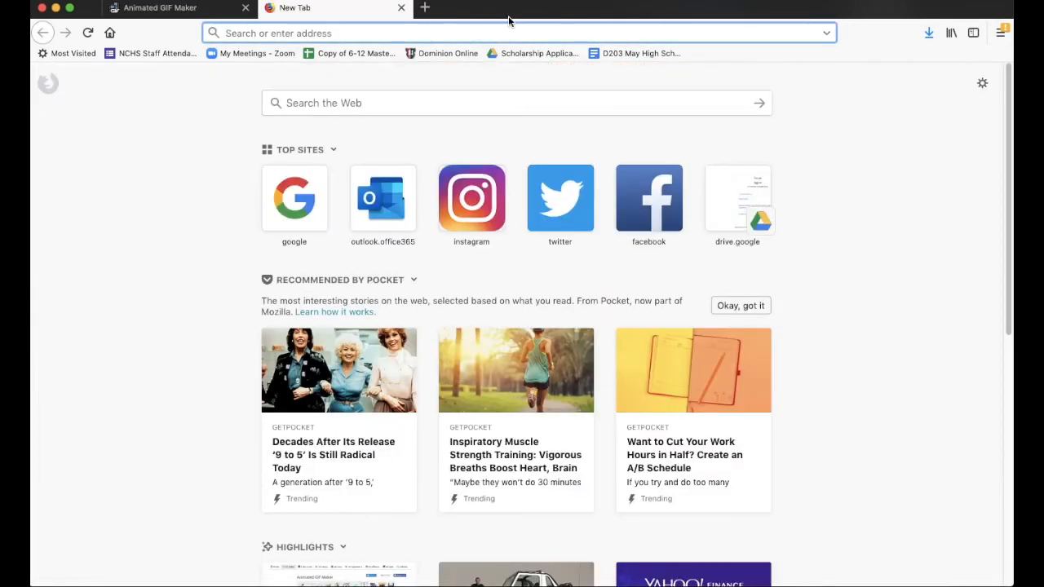